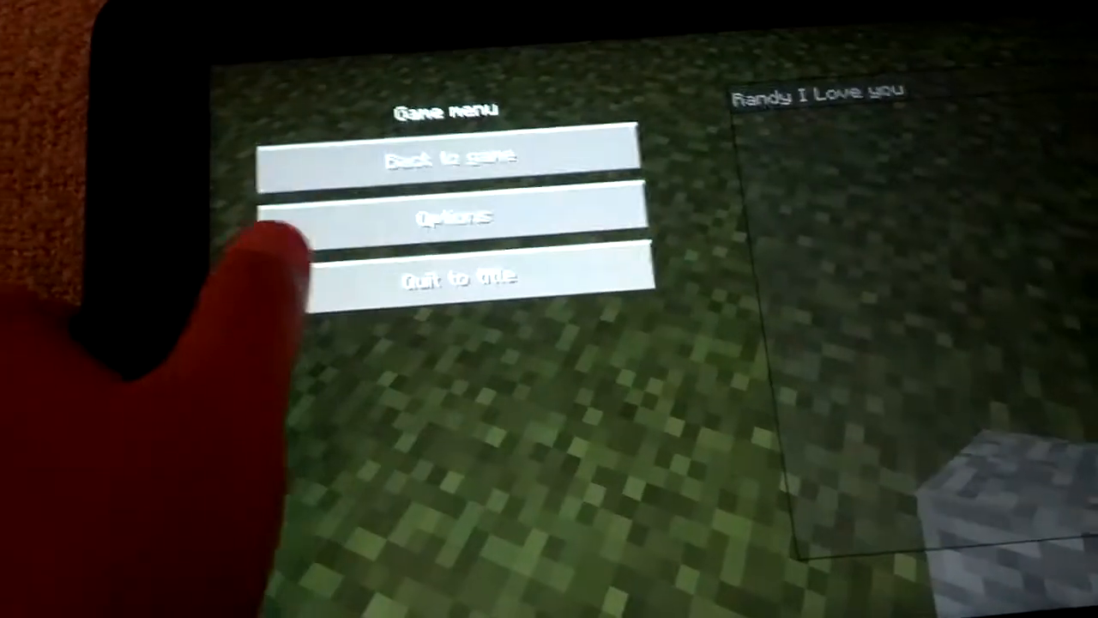
# Quit the current world back to the Minecraft title screen
pyautogui.click(460, 277)
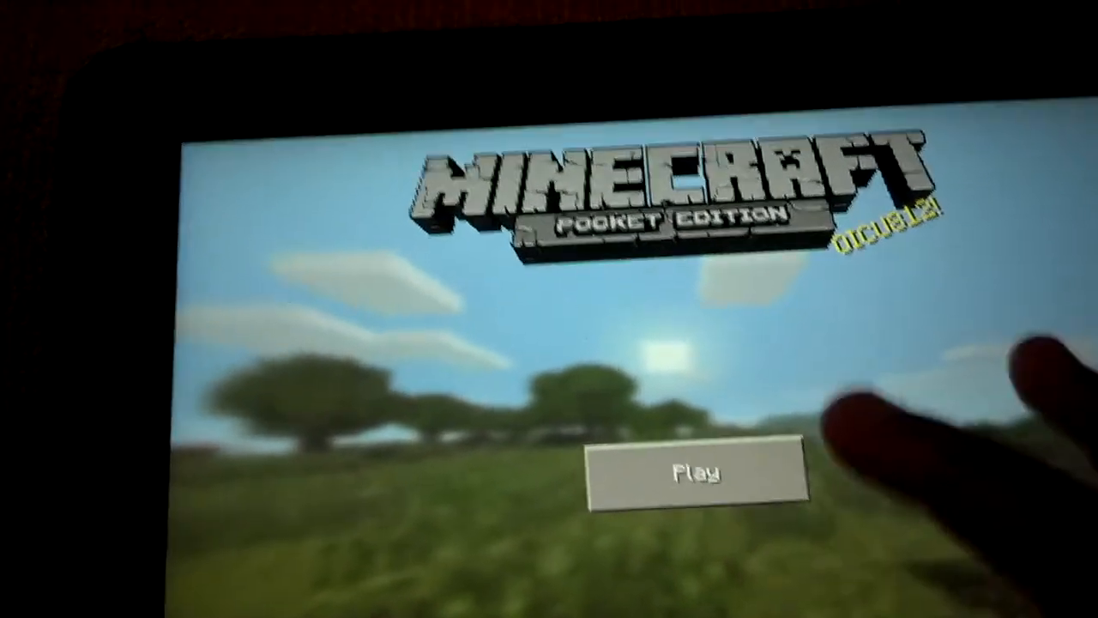
# Delete one of the two duplicate 'My World' saves from the Play list
pyautogui.click(690, 471)
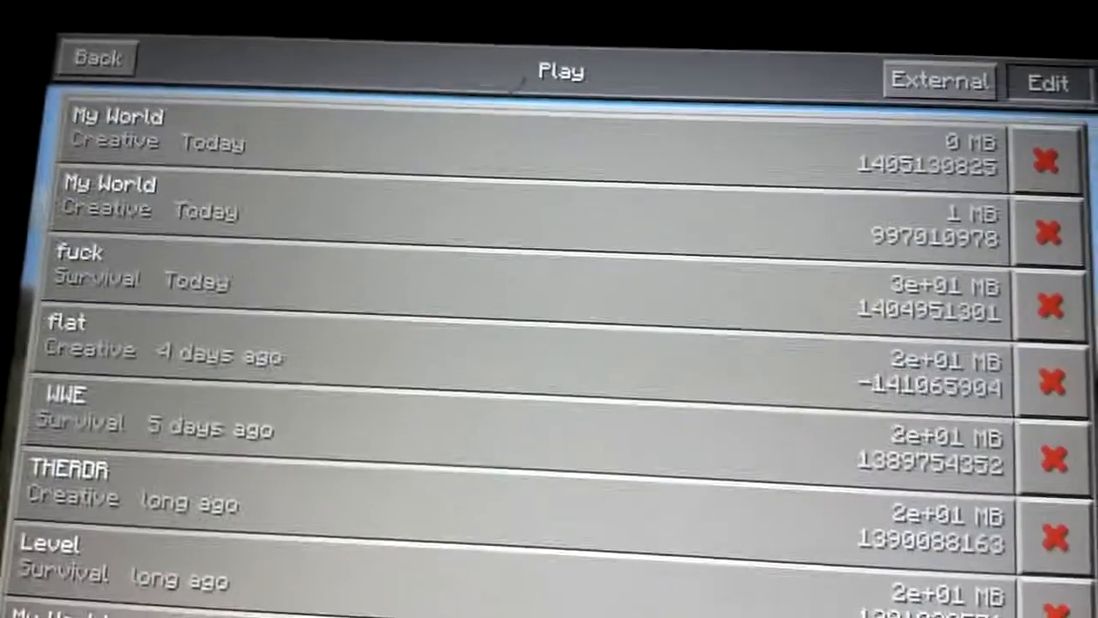
pyautogui.click(1043, 162)
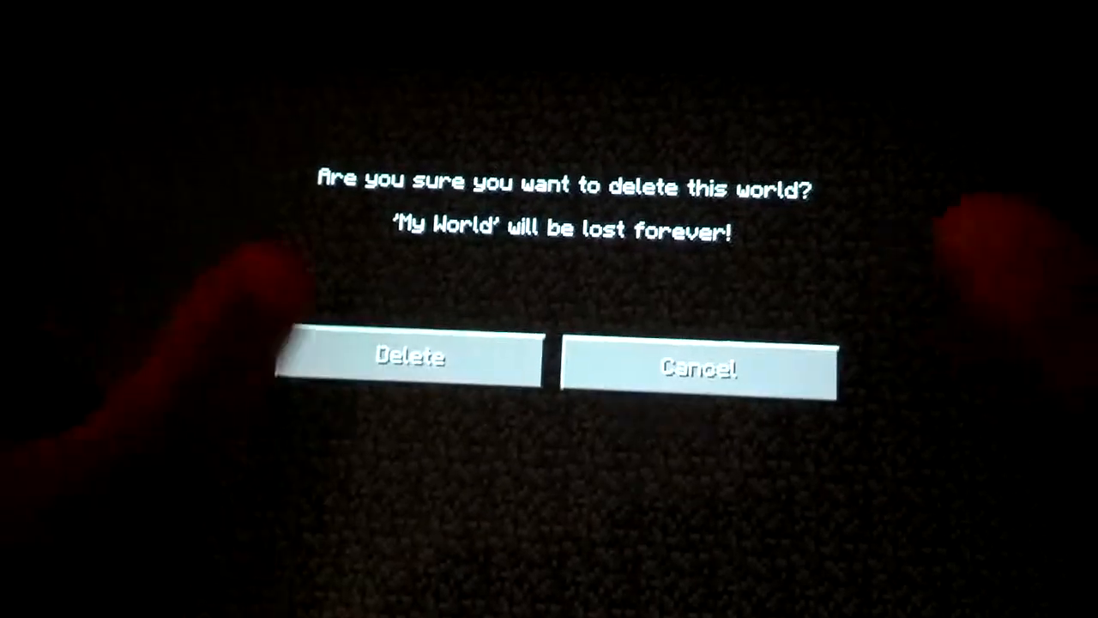
pyautogui.click(697, 369)
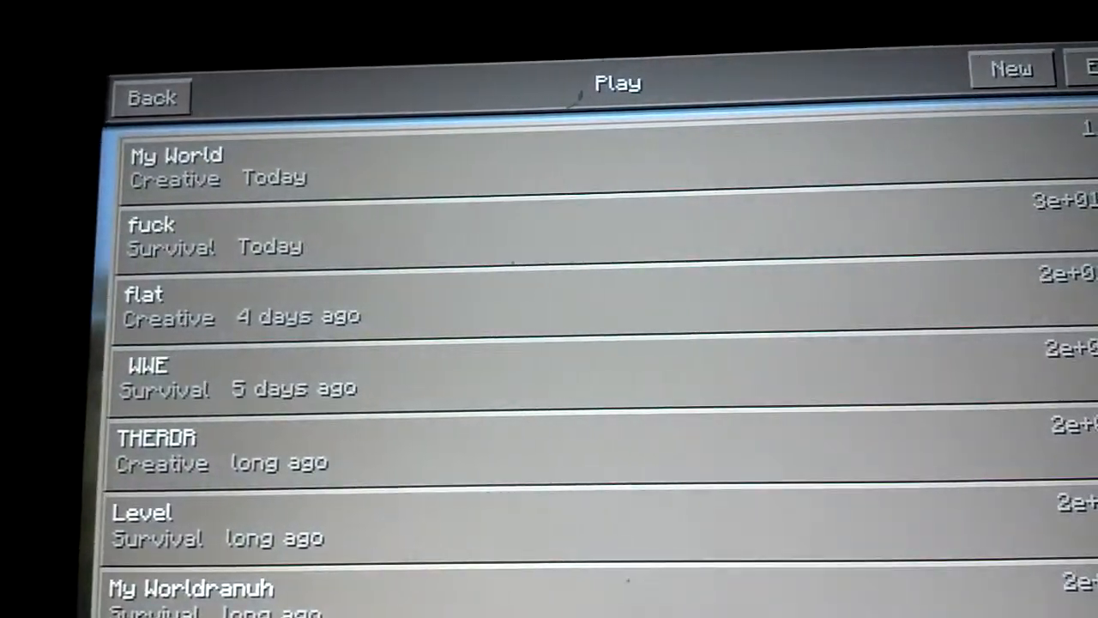
# Open the Create a World form from the Play screen
pyautogui.click(1010, 68)
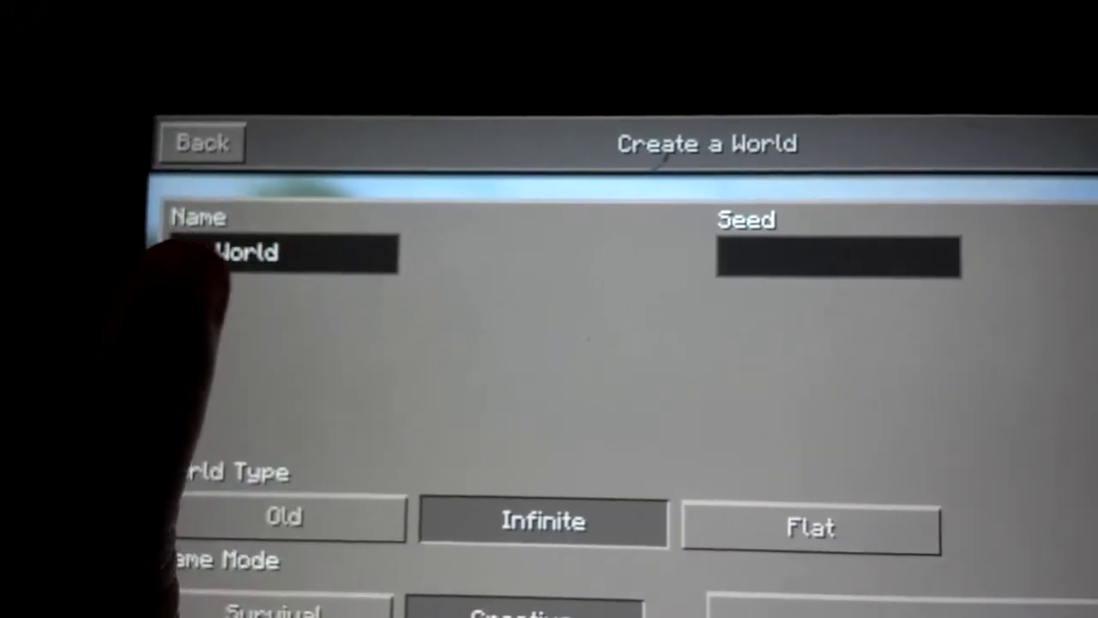
pyautogui.click(283, 253)
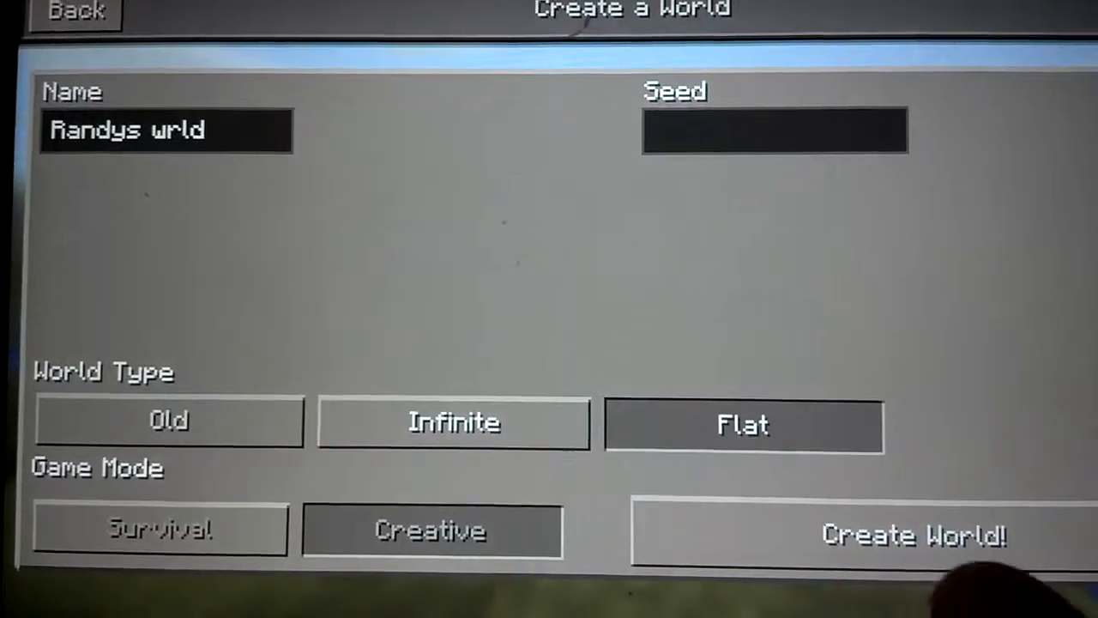
# Generate 'Randys wrld' with the Flat type and Creative mode settings
pyautogui.click(914, 535)
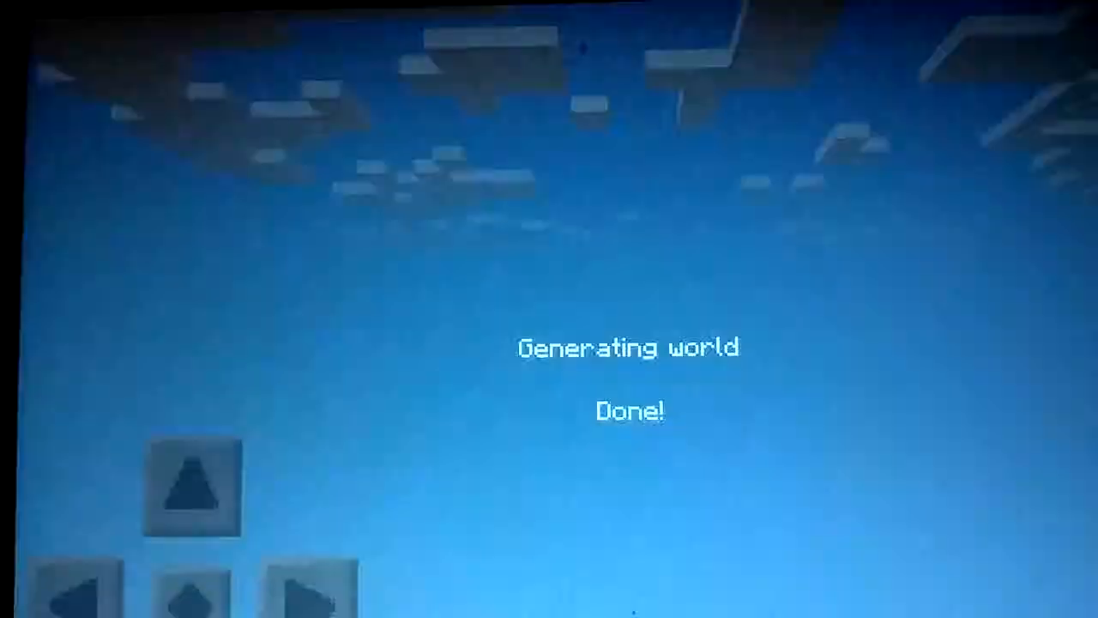